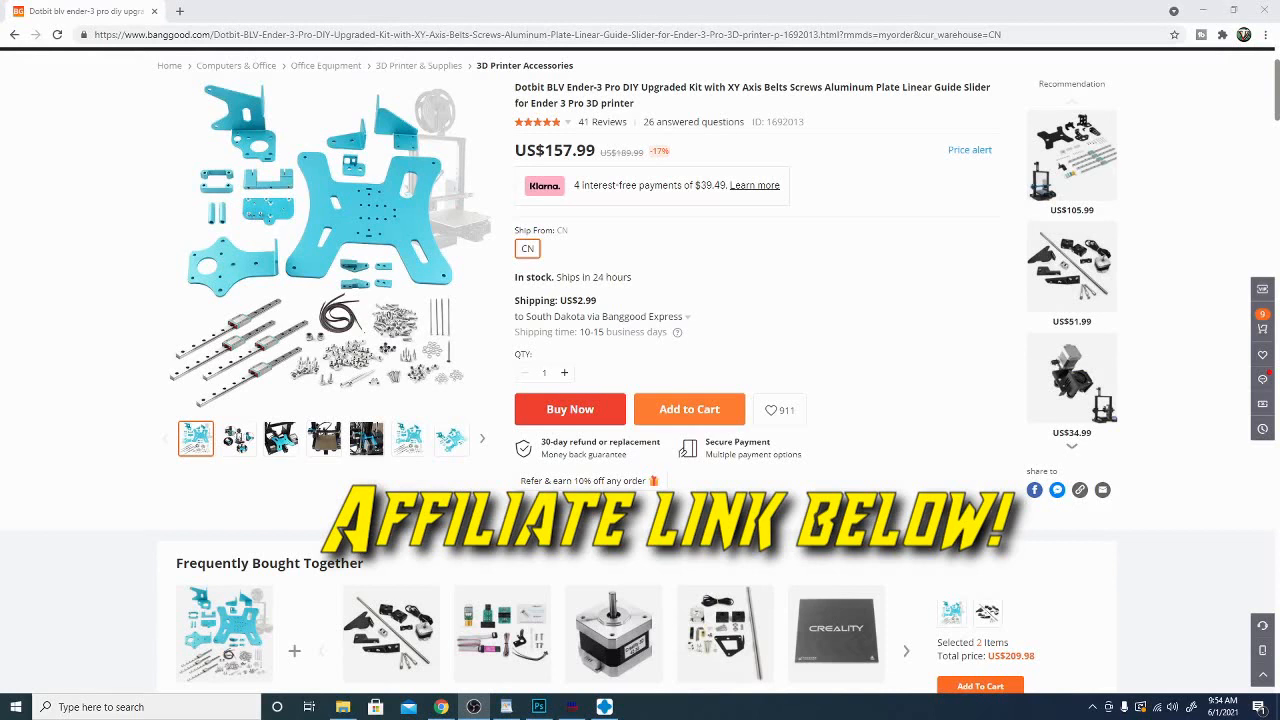
mouse_move(836, 262)
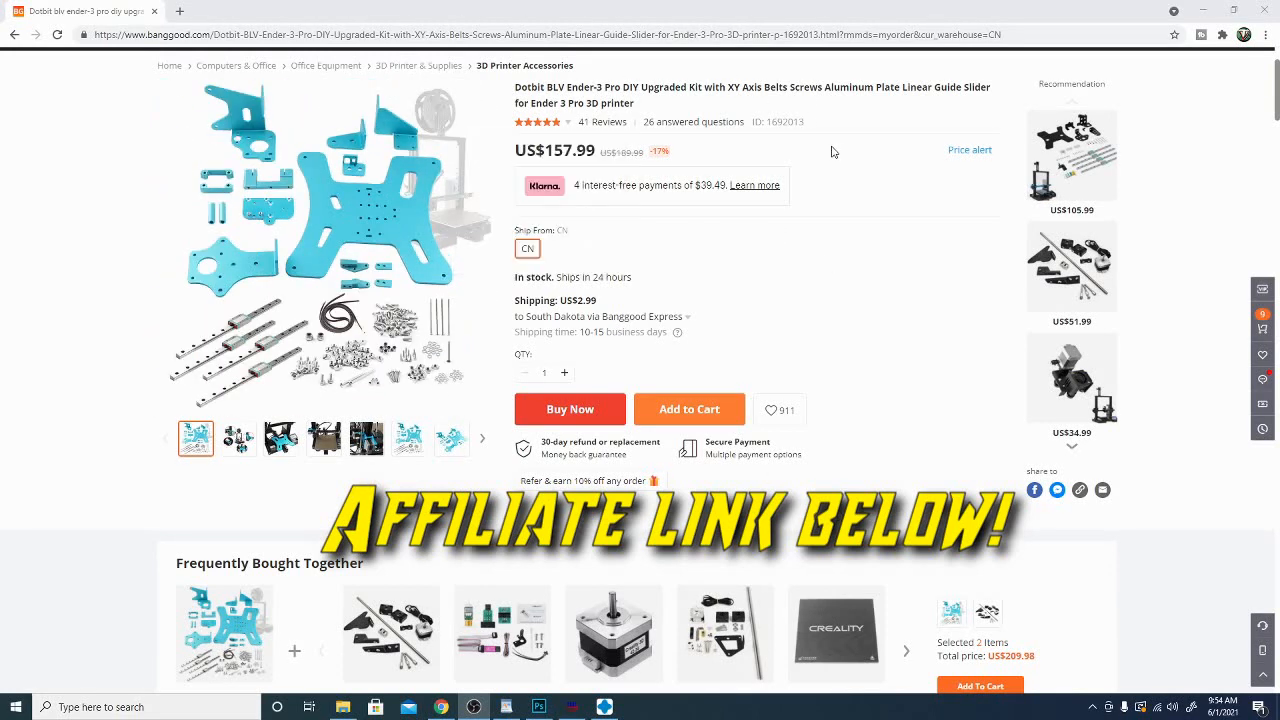
mouse_move(494, 92)
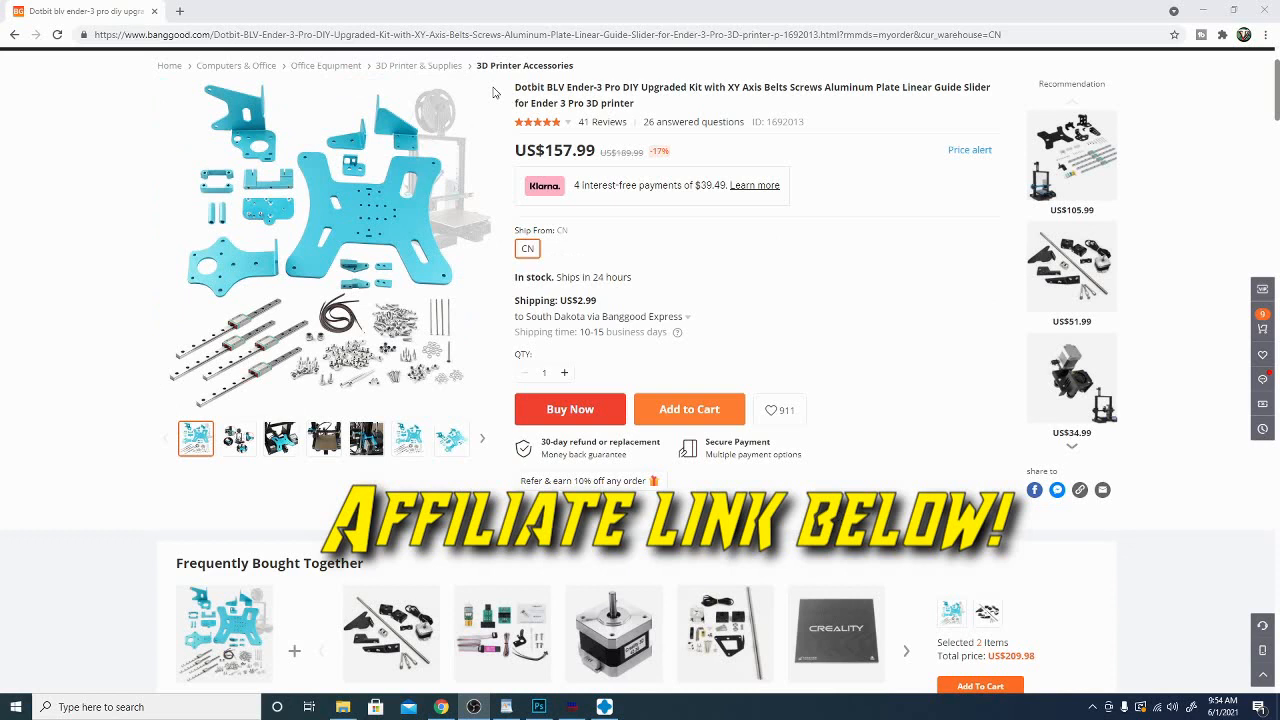
mouse_move(1090, 270)
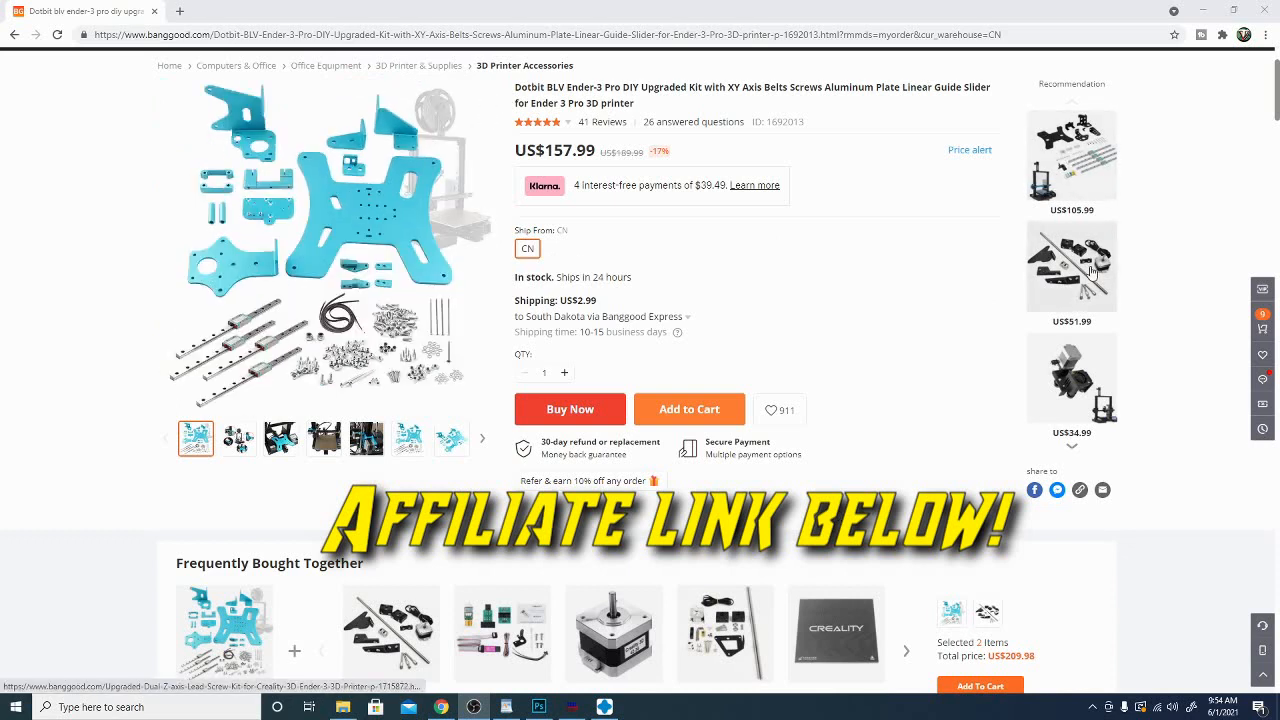
mouse_move(736, 302)
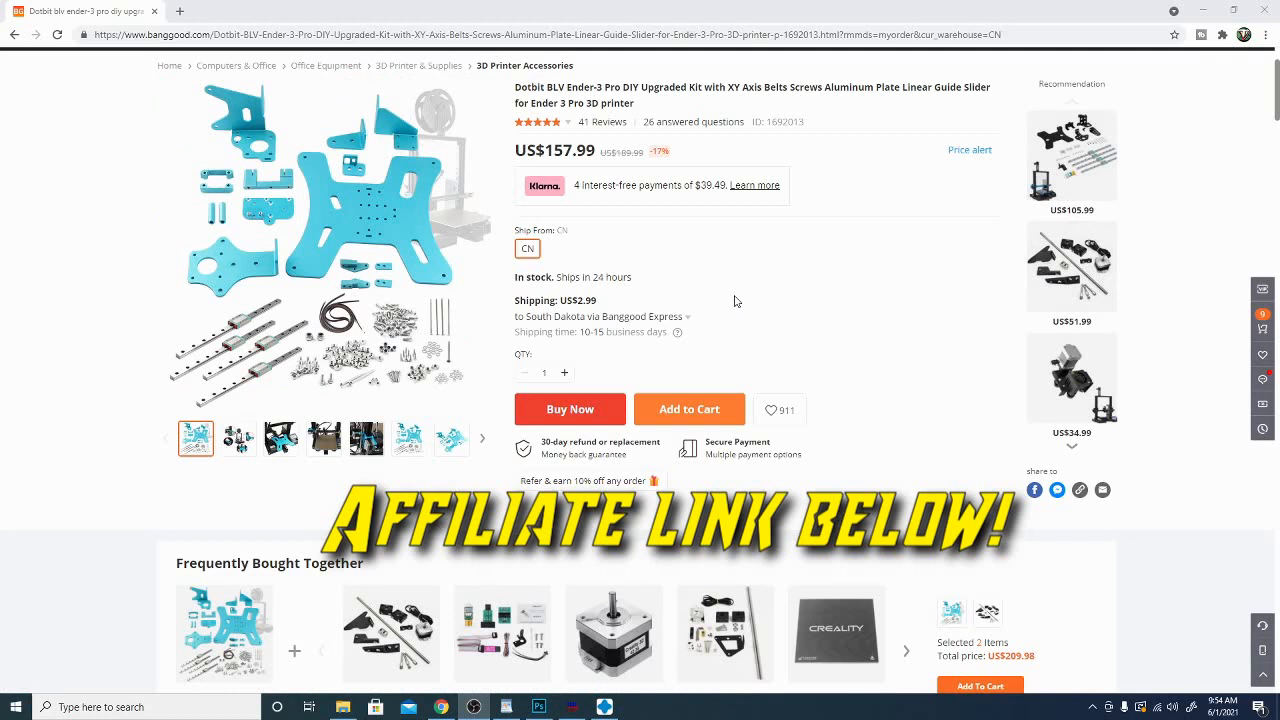
mouse_move(756, 326)
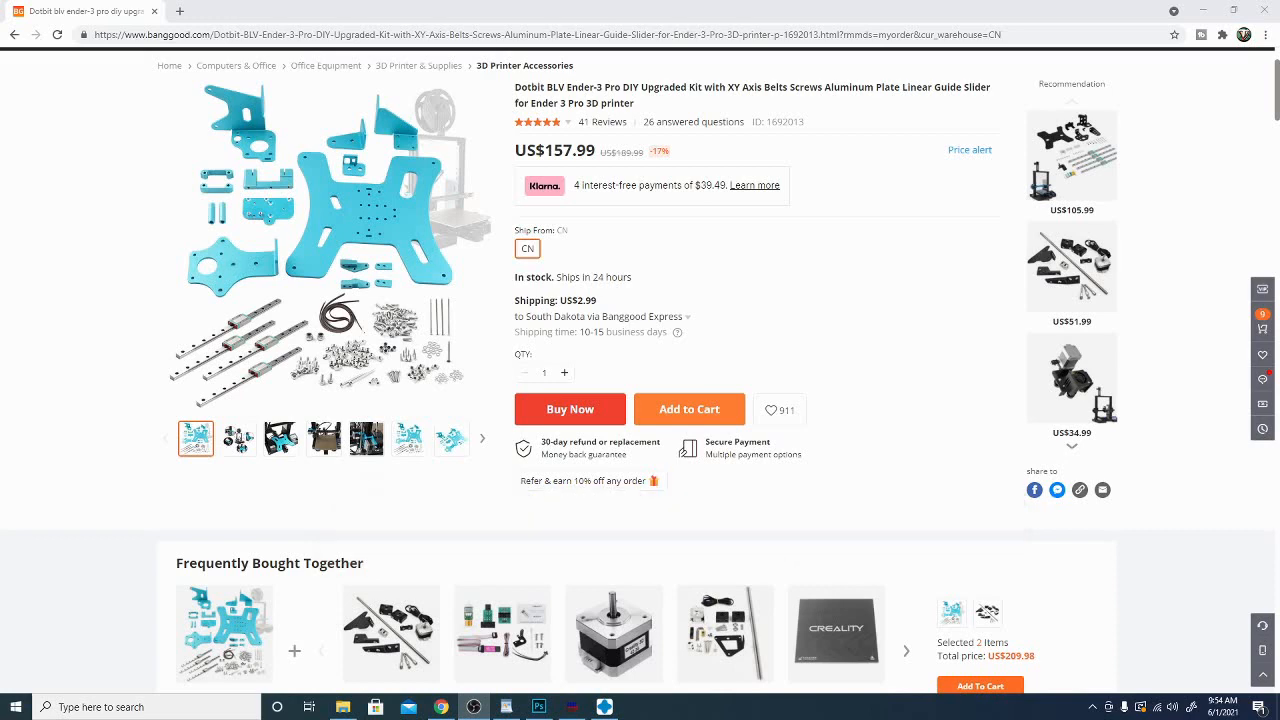
scroll(down, 3)
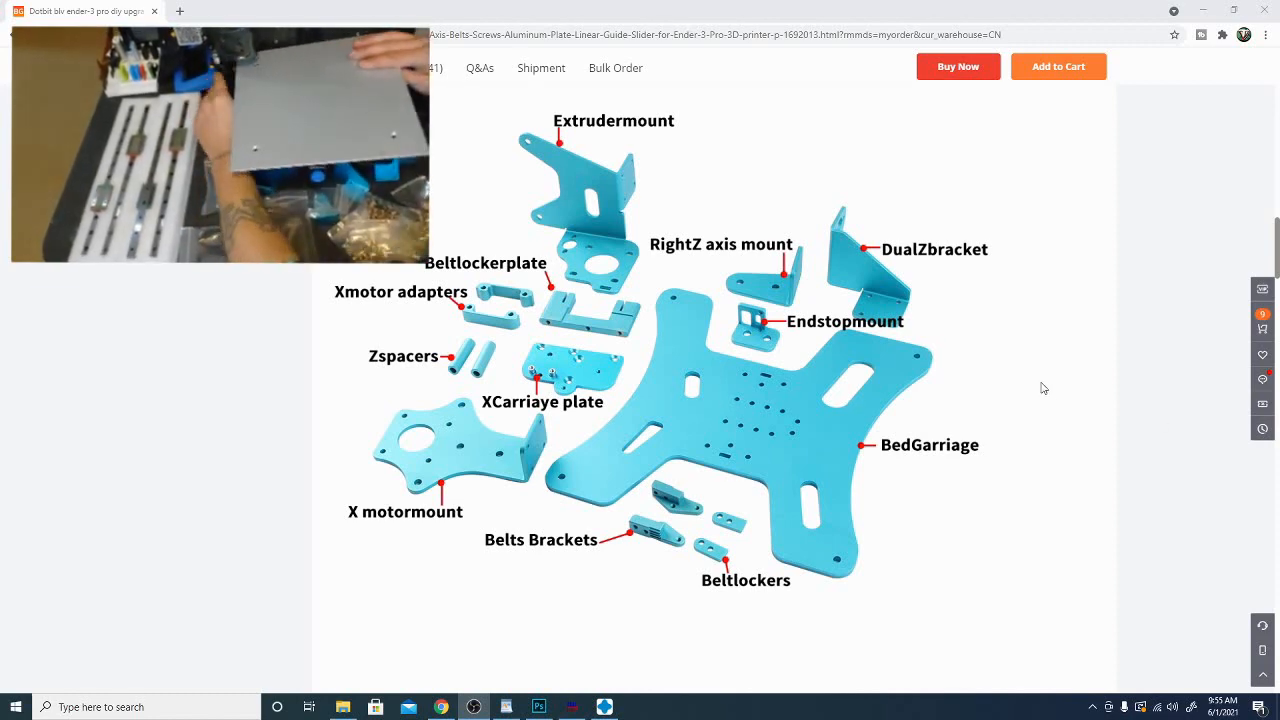
mouse_move(856, 476)
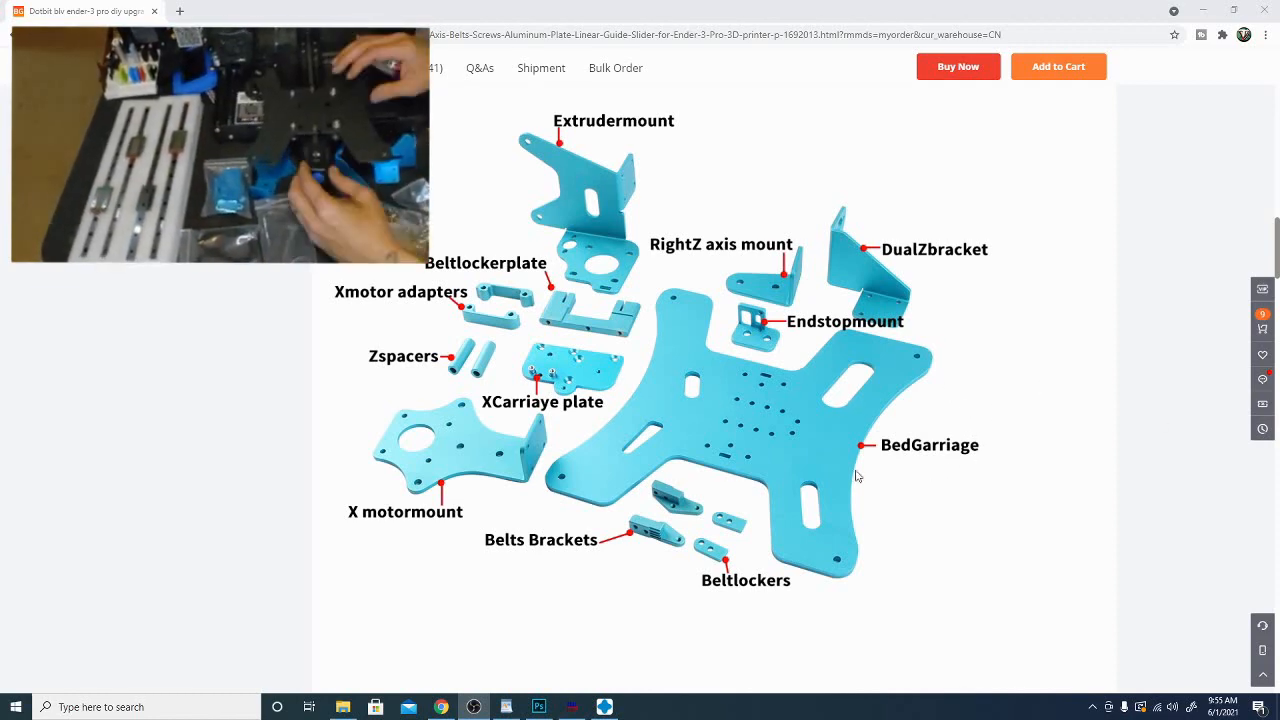
mouse_move(394, 536)
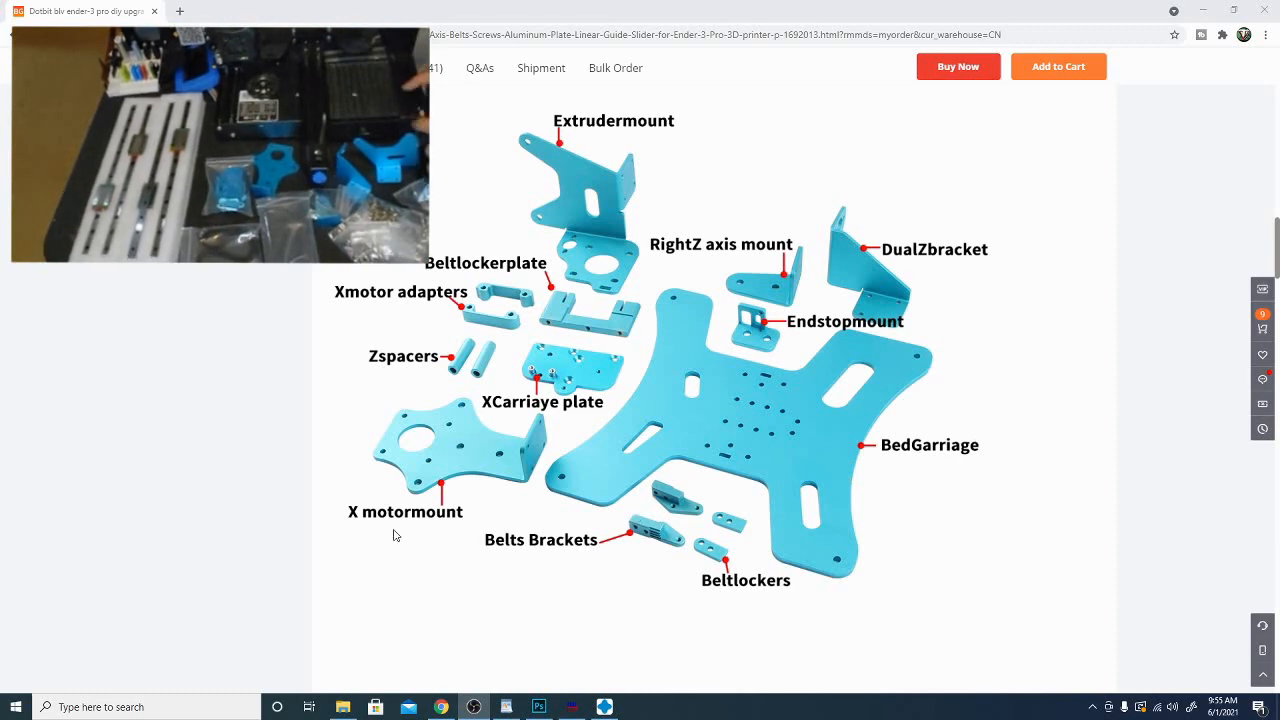
scroll(up, 3)
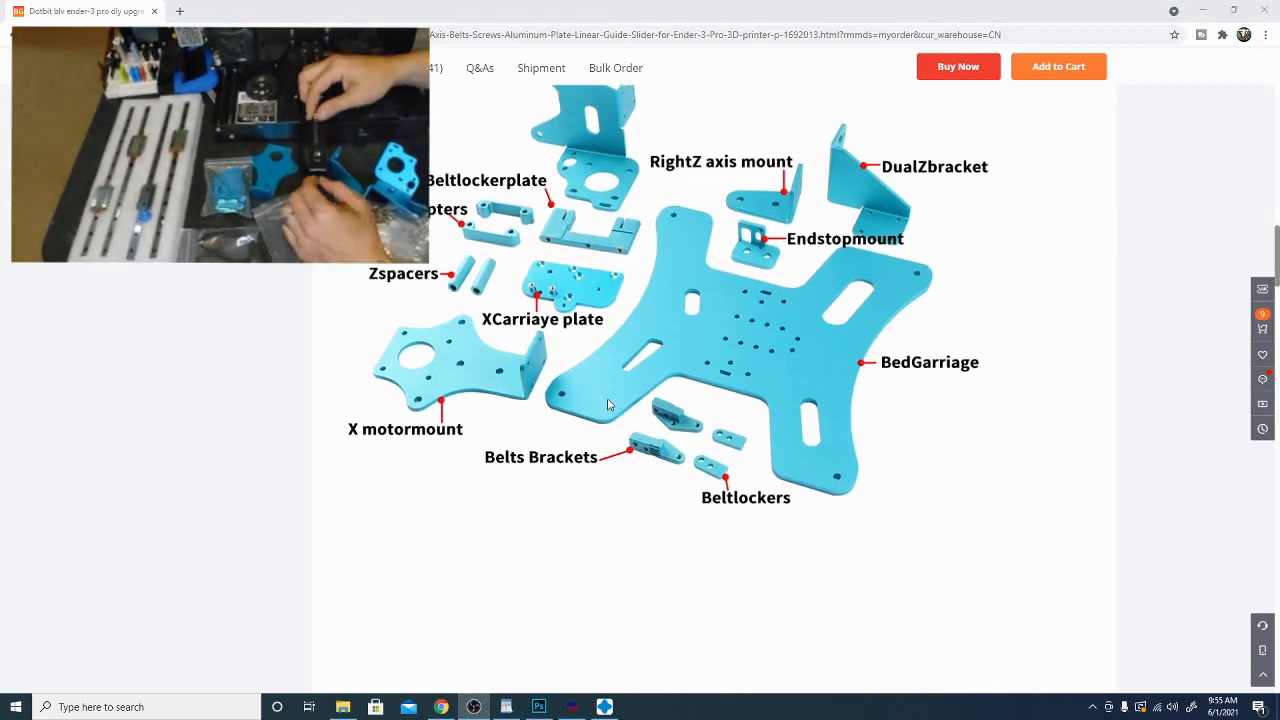
scroll(down, 3)
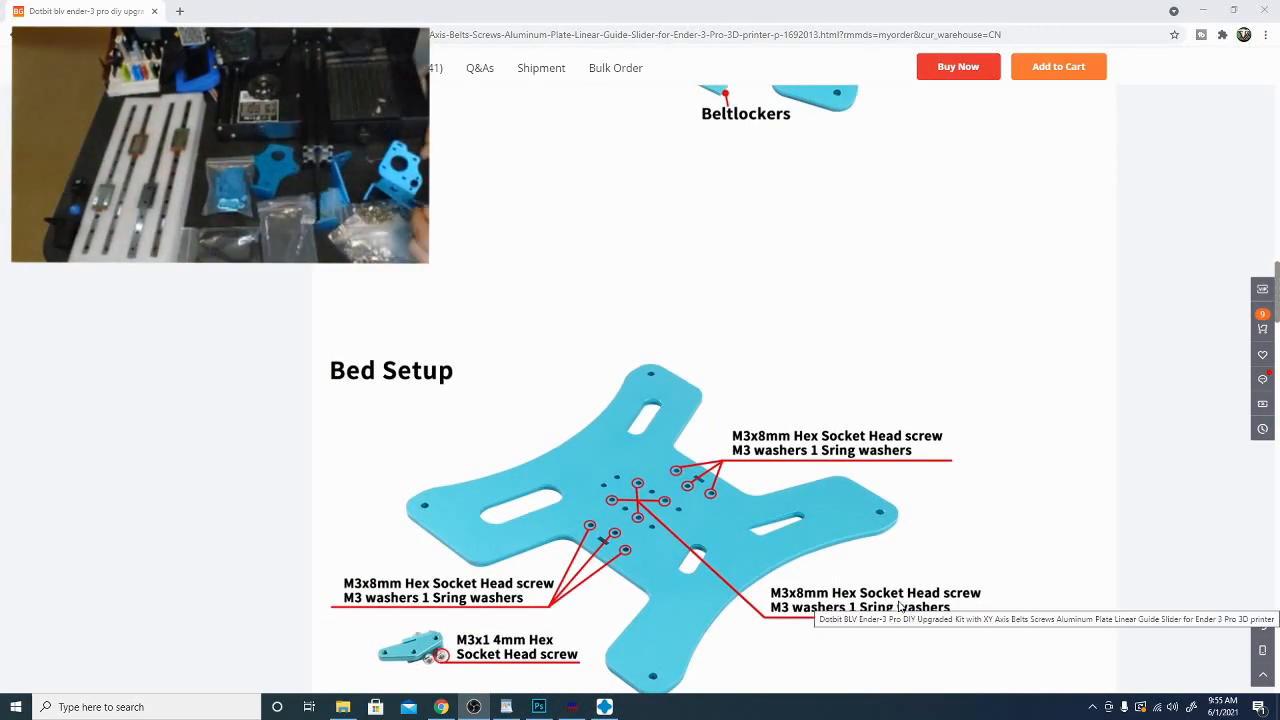
scroll(down, 3)
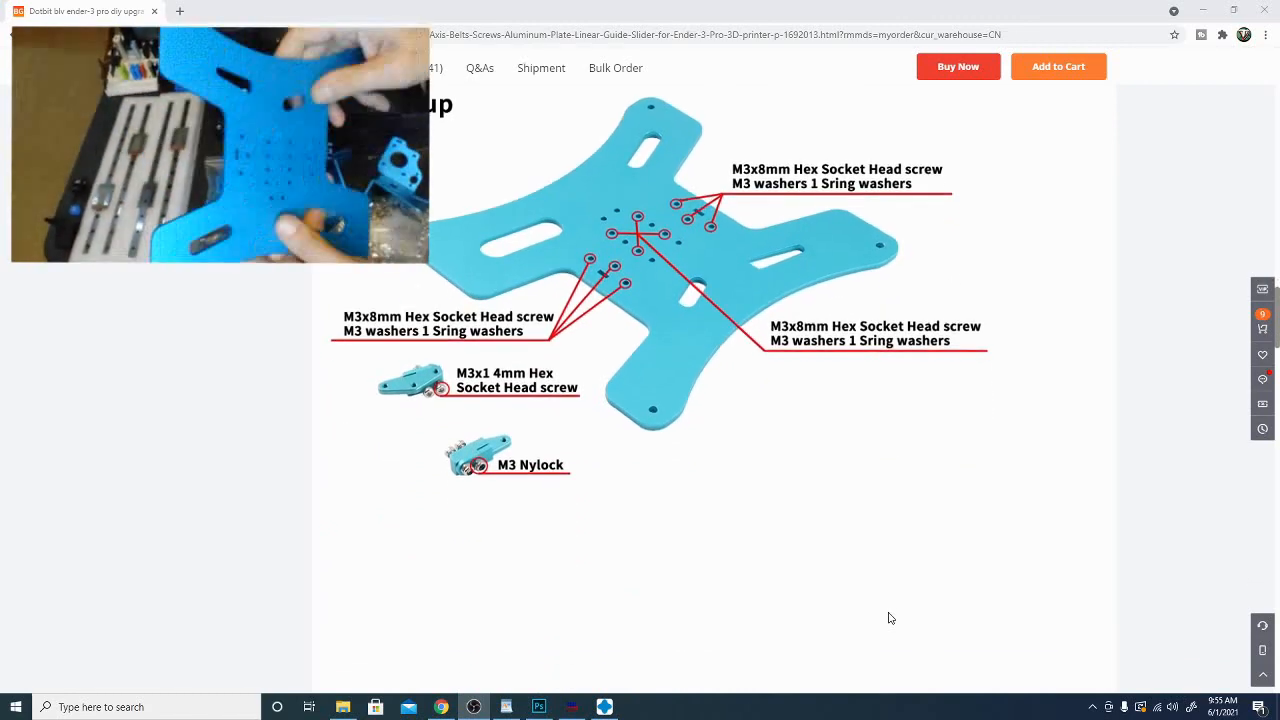